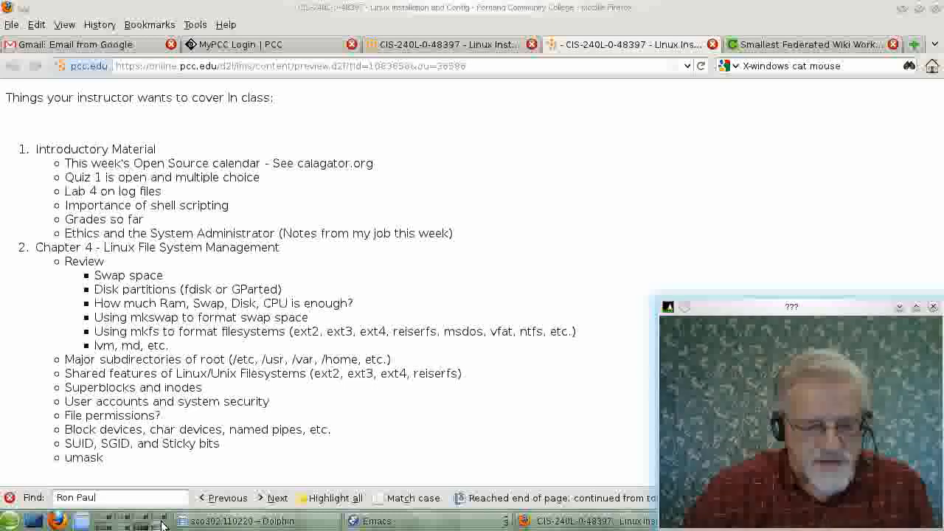
mouse_move(220, 418)
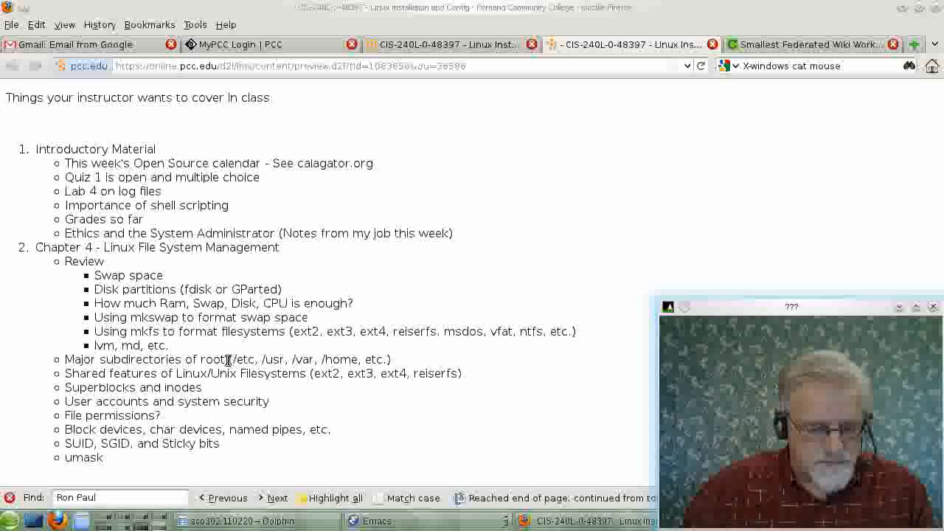
Step: Try the mistyped cls command, then clear the earlier output to a fresh prompt
drag(229, 359, 319, 359)
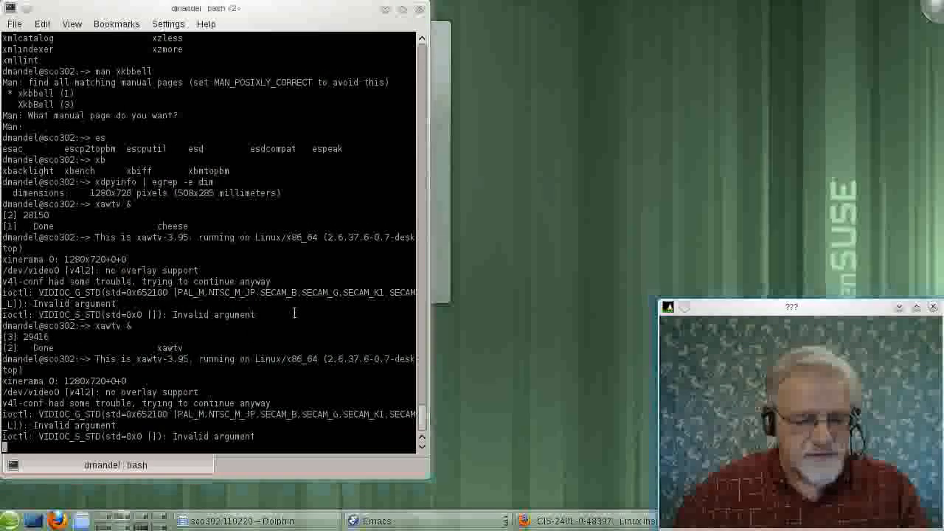
text(cd)
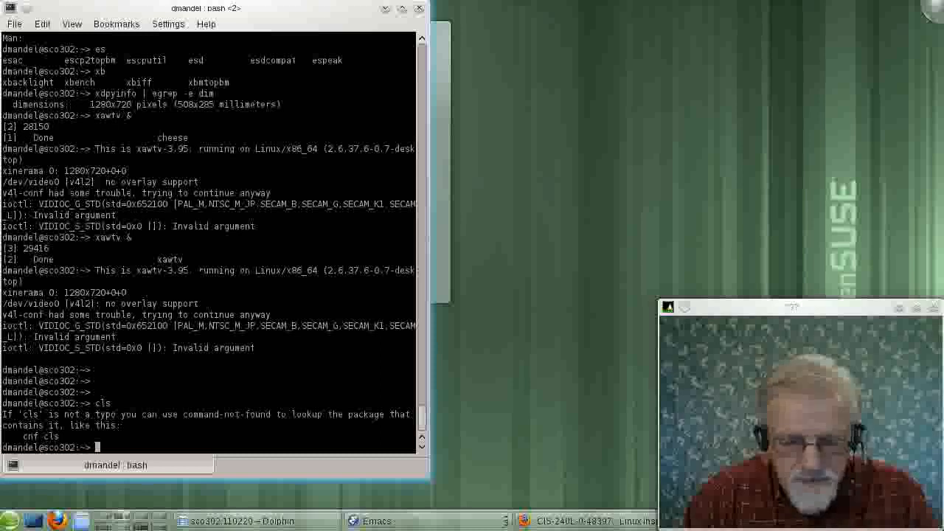
text(cls)
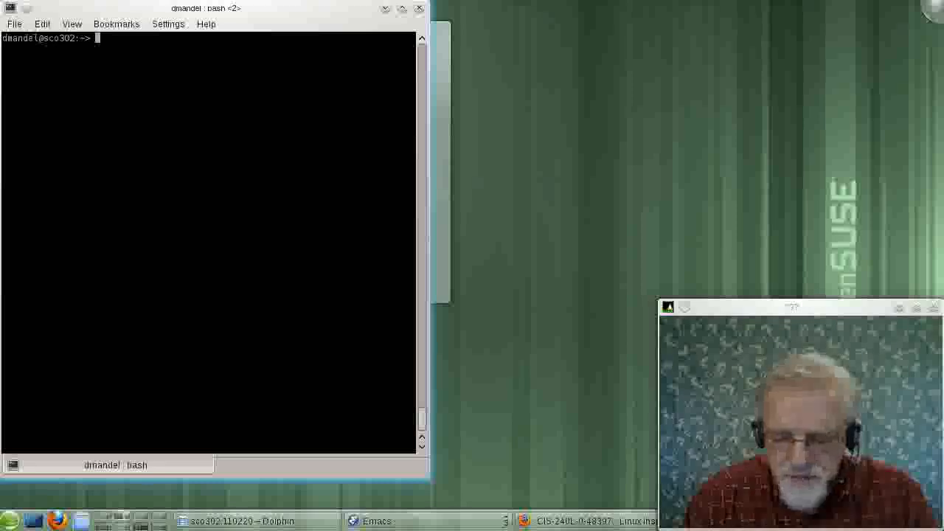
Step: Move to the root directory with cd / and list its subdirectories, picking out media
text(cd /)
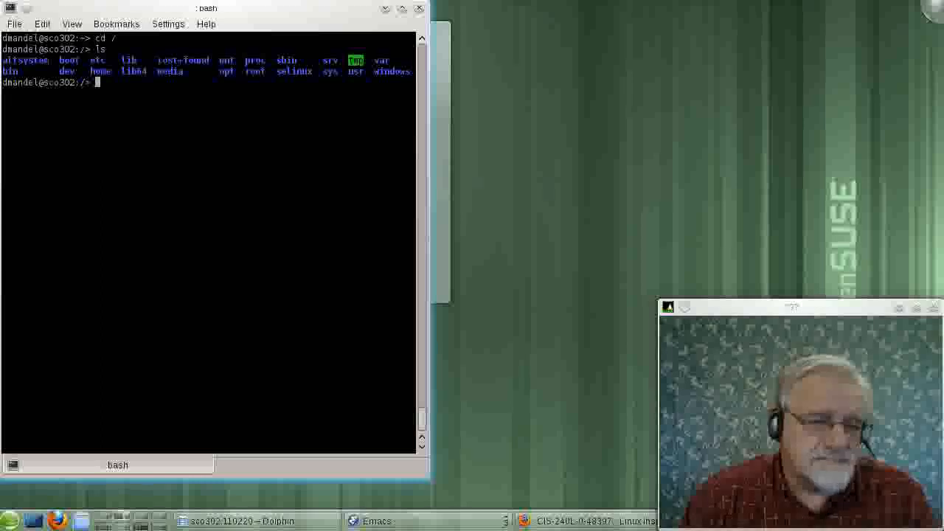
text(ls | cat)
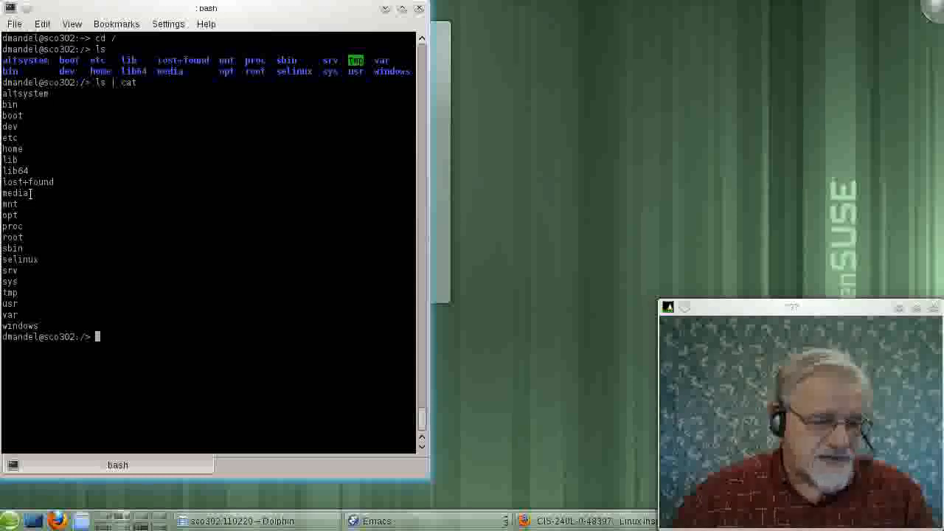
double_click(14, 193)
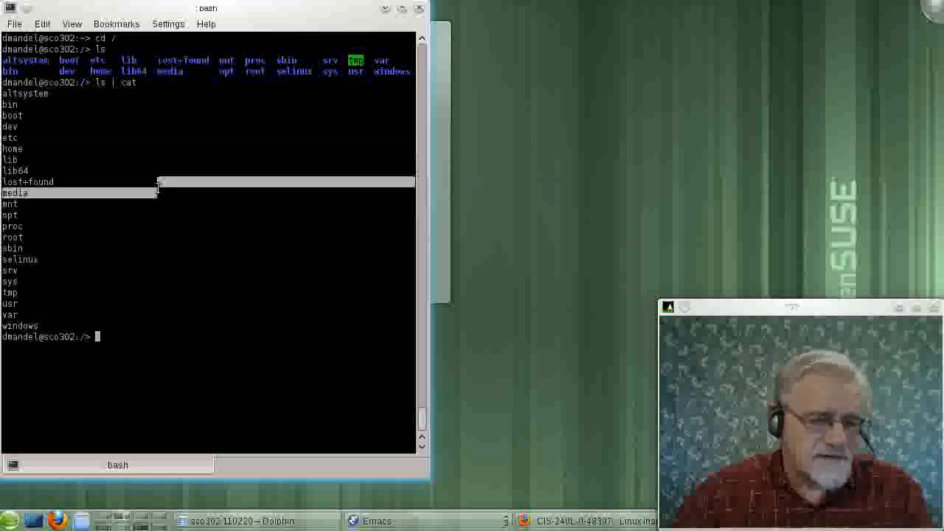
Step: List the /etc configuration files and begin a more command on /etc/passwd
text(ls)
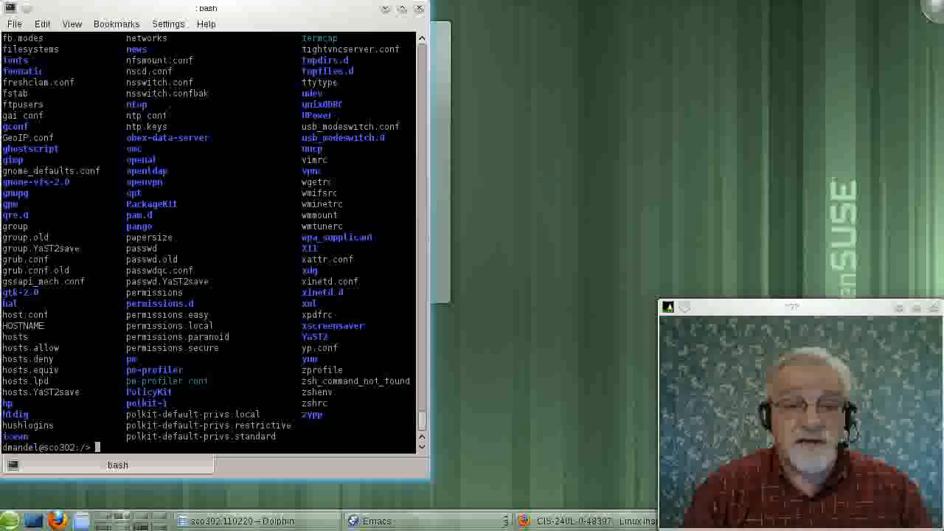
text(more /etc/p)
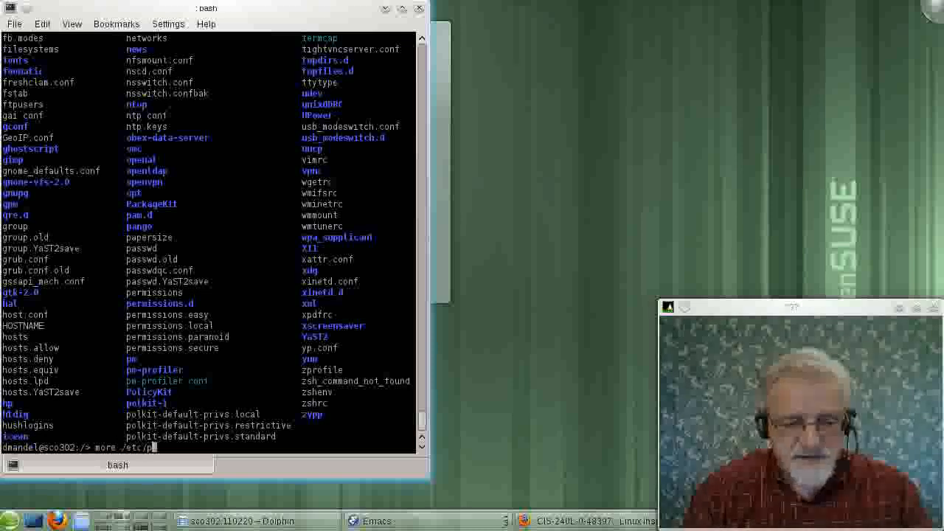
Step: Show the account entries of /etc/passwd with more
text(asswd)
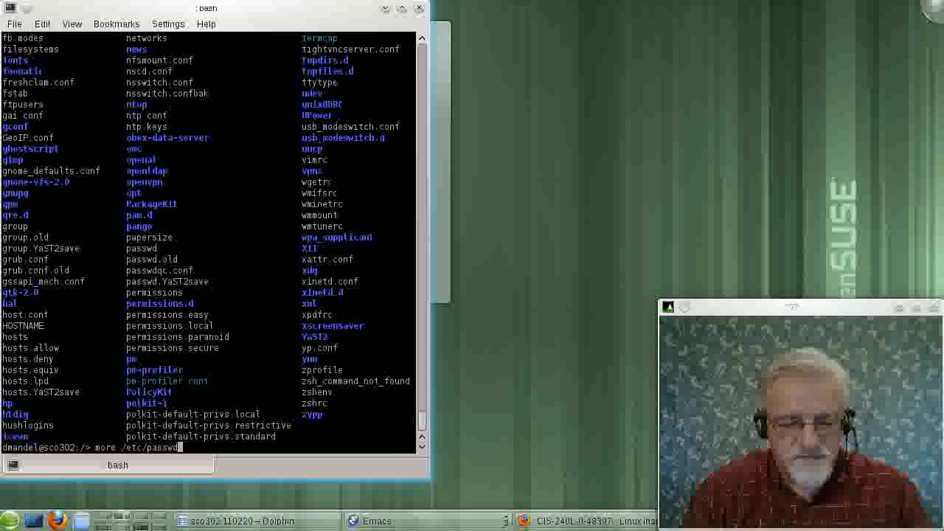
key(Return)
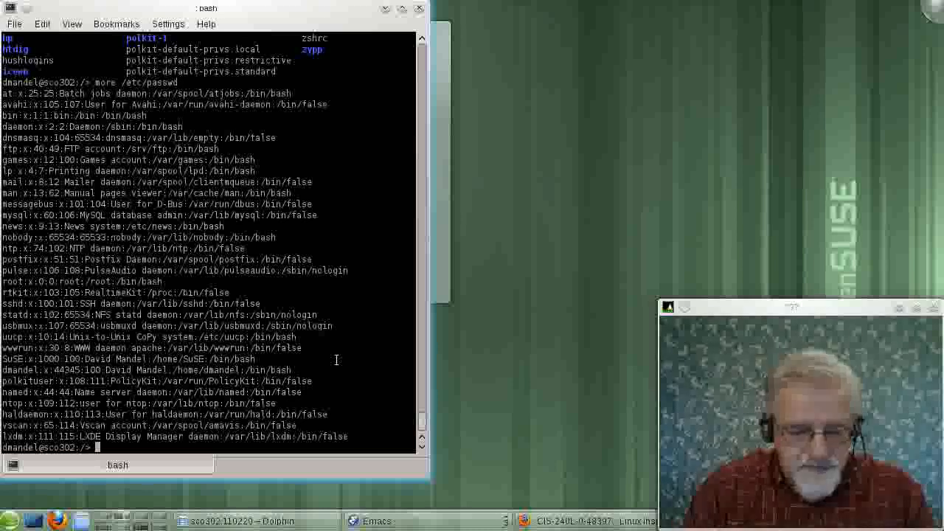
Step: List the /etc and /var directories from the filesystem root
text(ls /e)
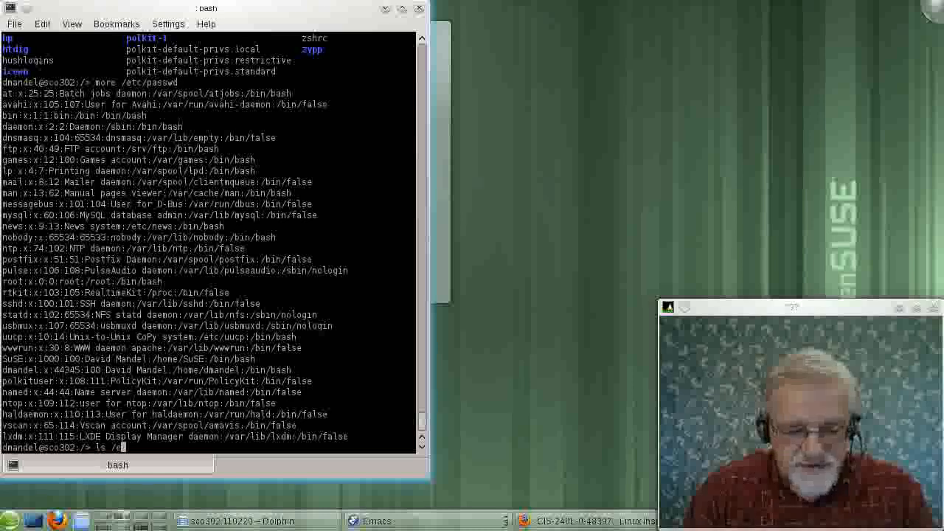
key(Return)
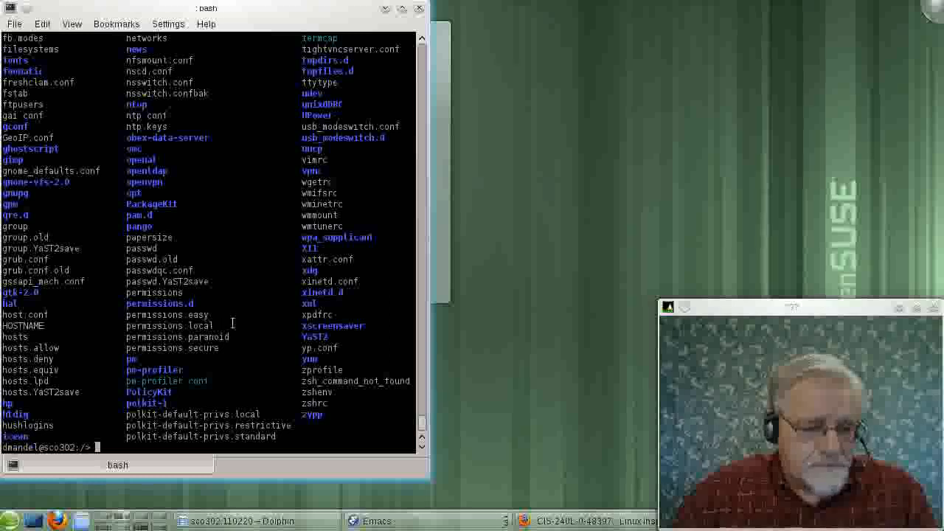
text(ls /var)
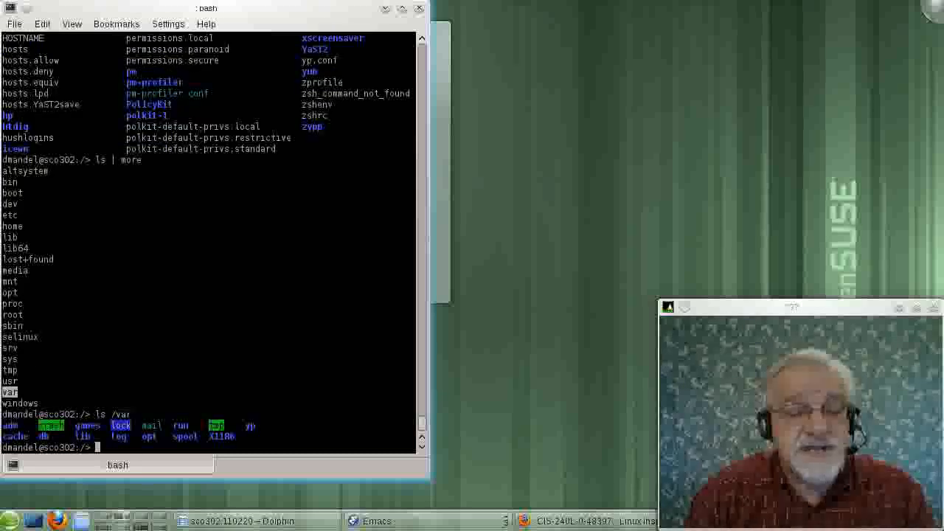
text(ls.)
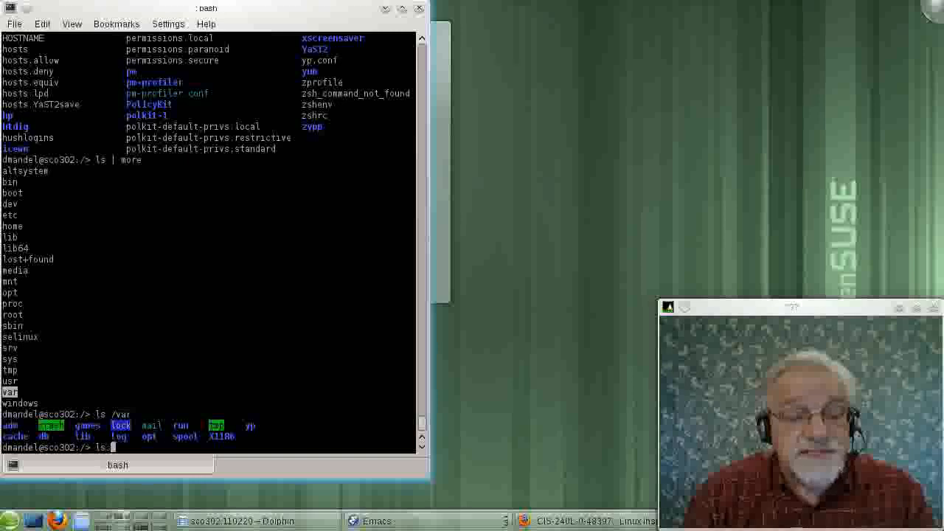
Step: List the log files in /var/log and the root directory contents
text(/var/log)
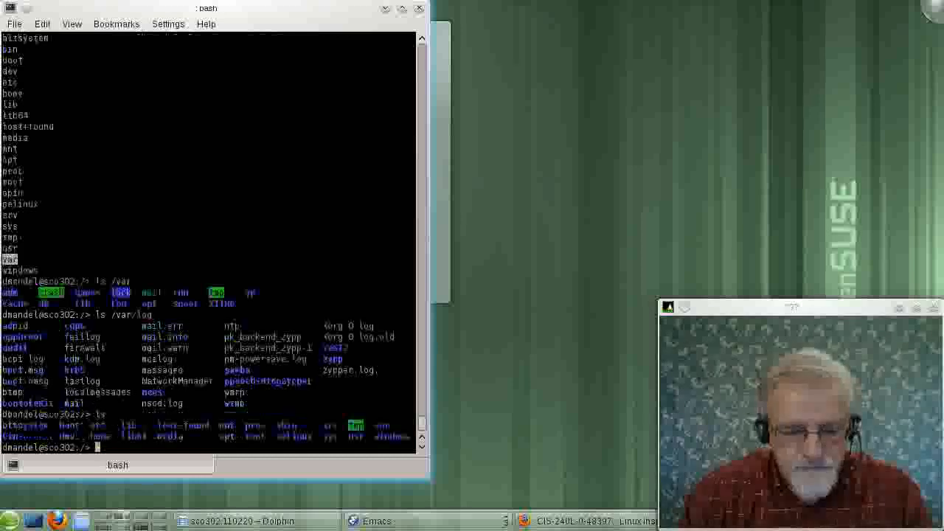
Step: Confirm the working directory, go home with cd ~, and list home and Videos/
key(Return)
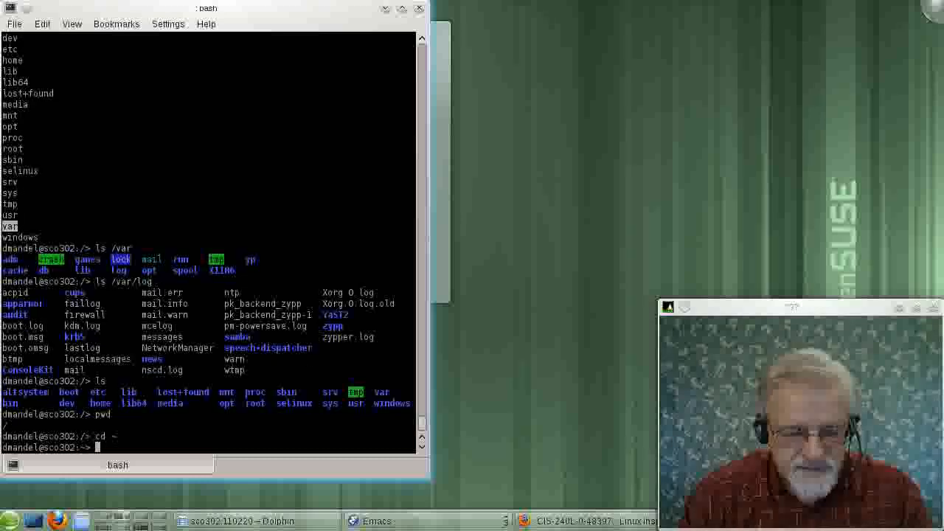
text(ls)
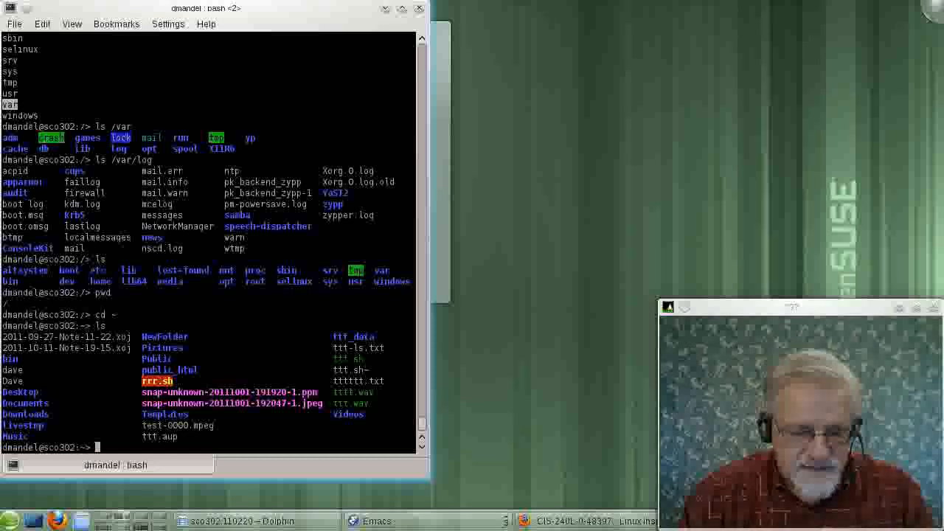
text(sl)
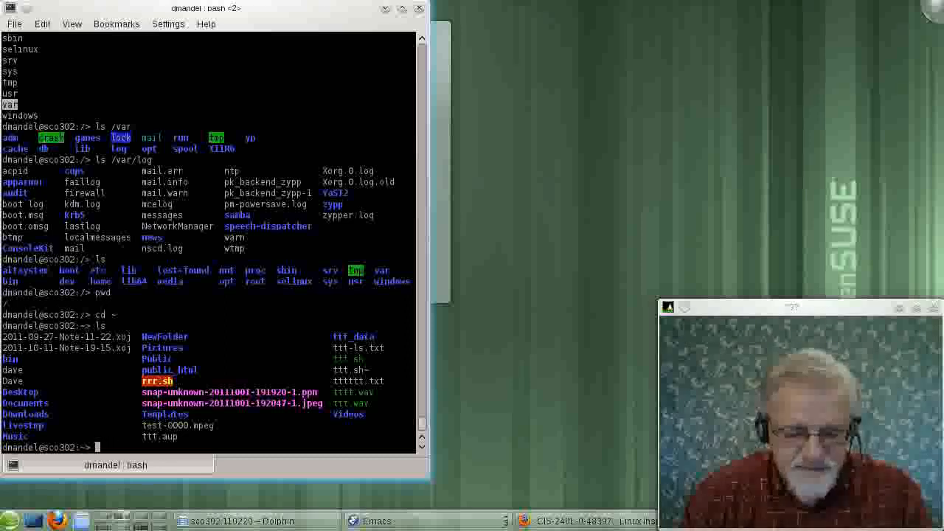
text(ls)
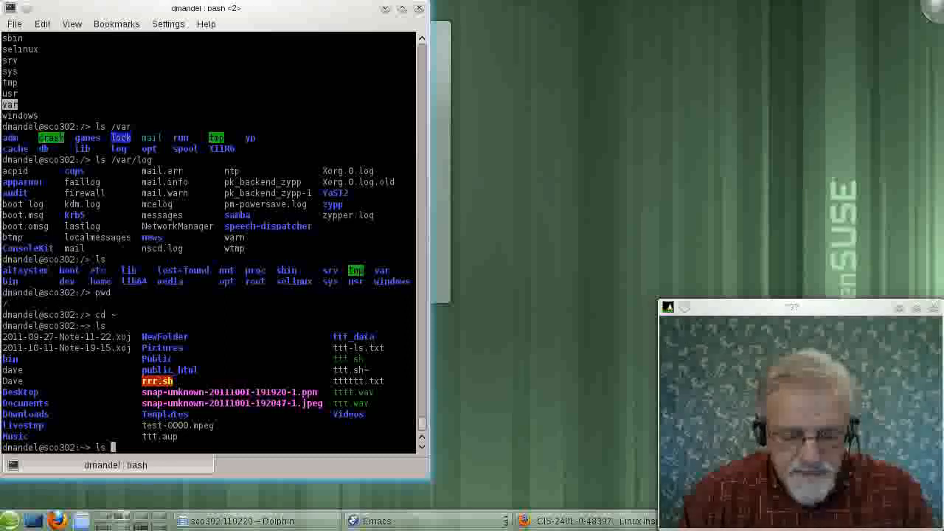
key(Return)
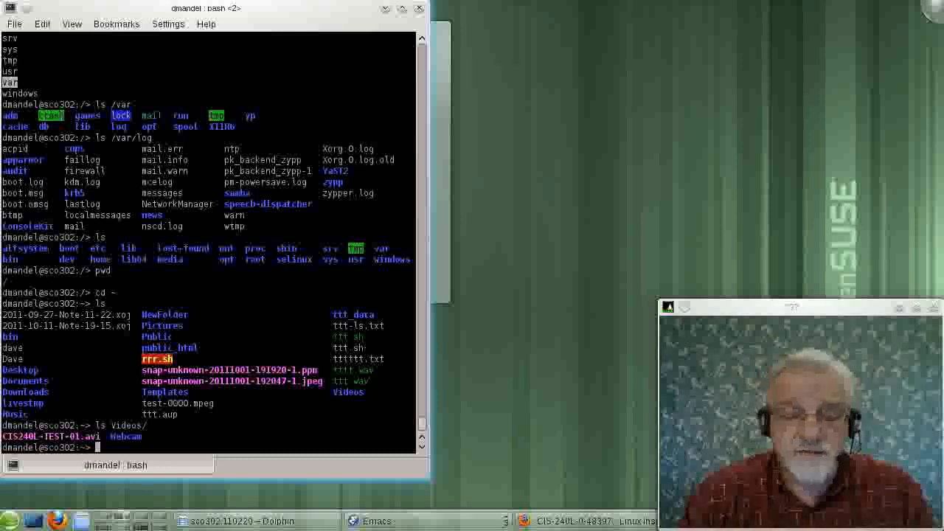
Step: Search the home directory for CIS240L-TEST-01.avi with find ~ -name
text(find)
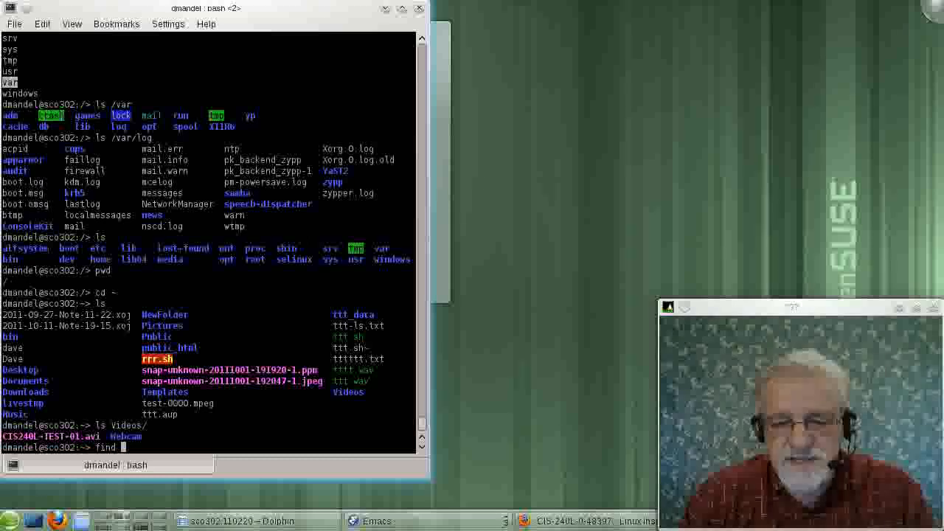
text(/home)
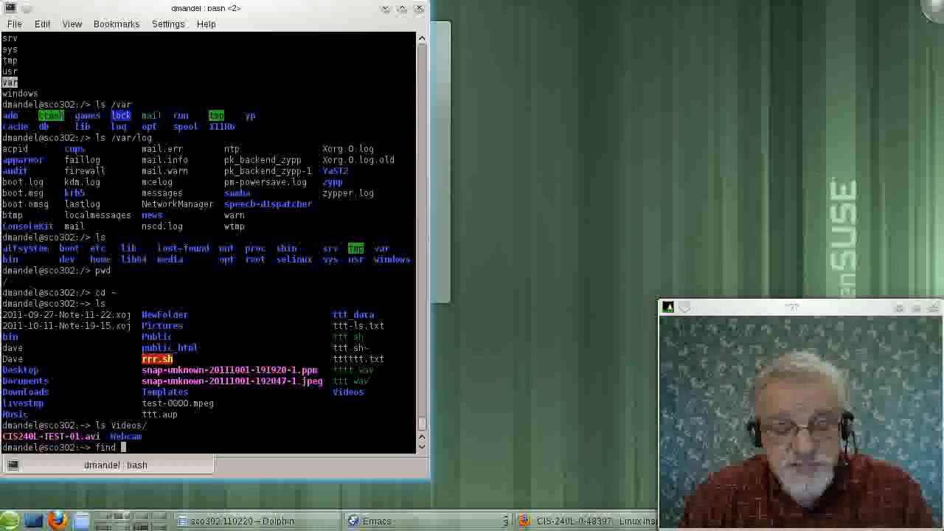
text(~)
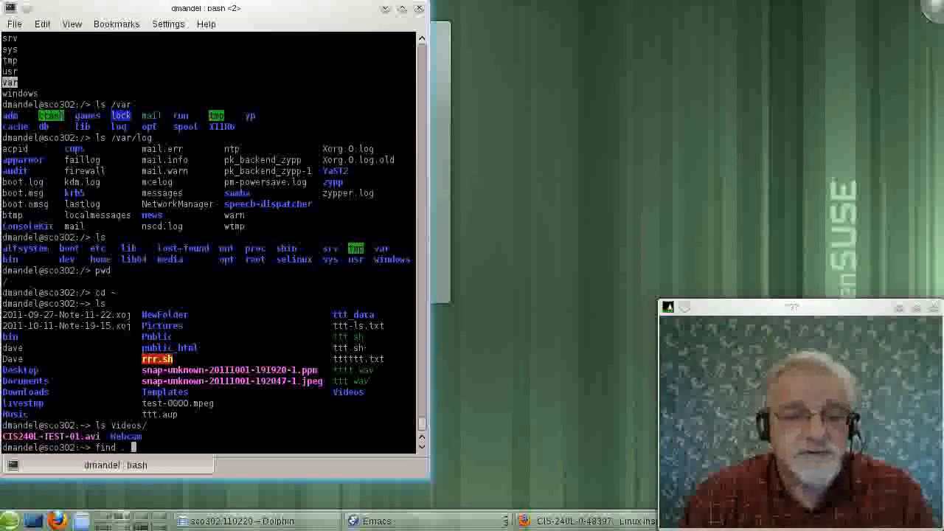
text(-na)
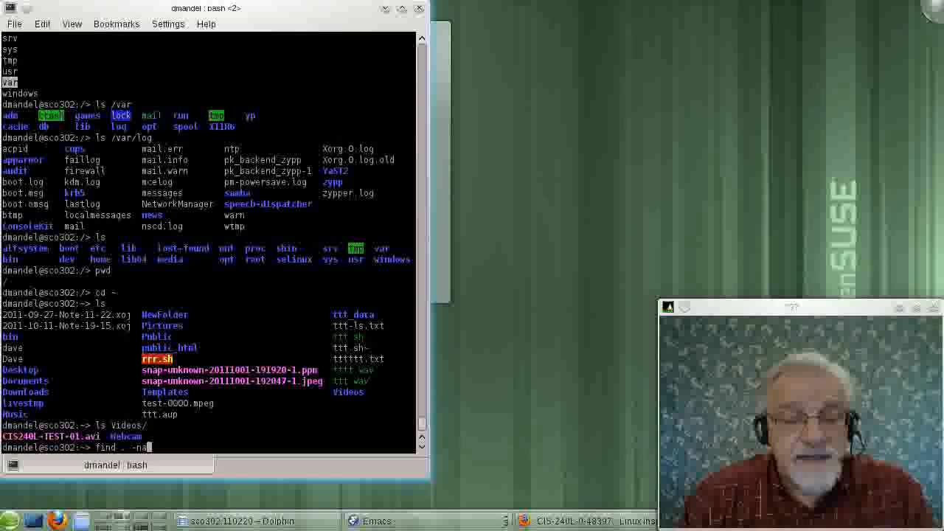
text(me)
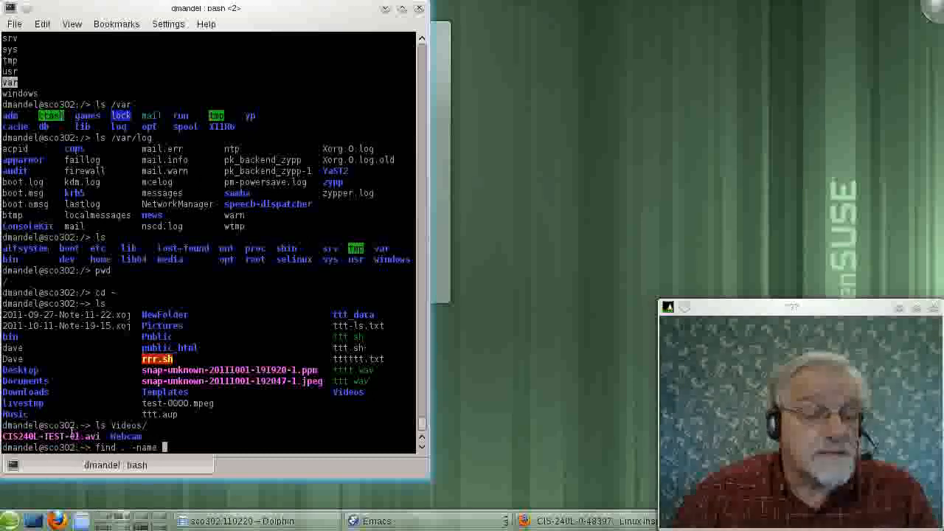
text(CIS240L-TEST-01.avi)
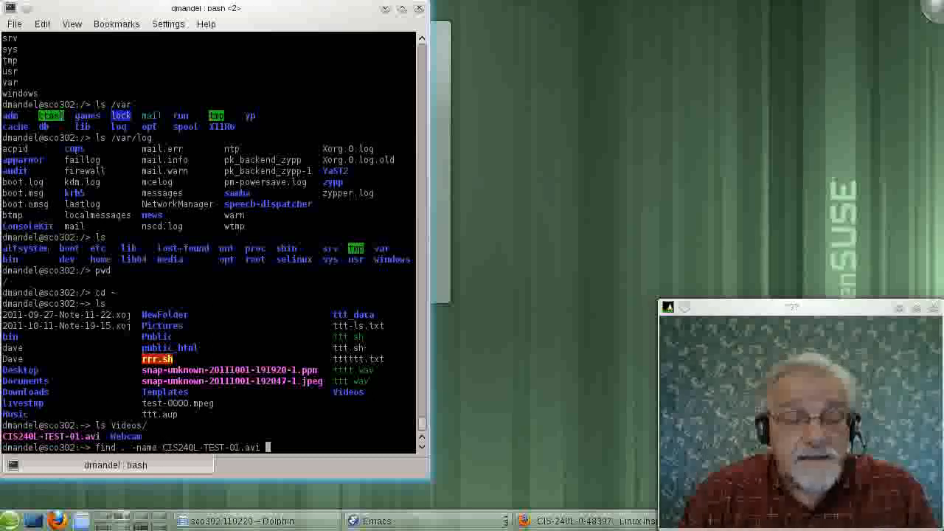
key(Return)
text(find . -name *)
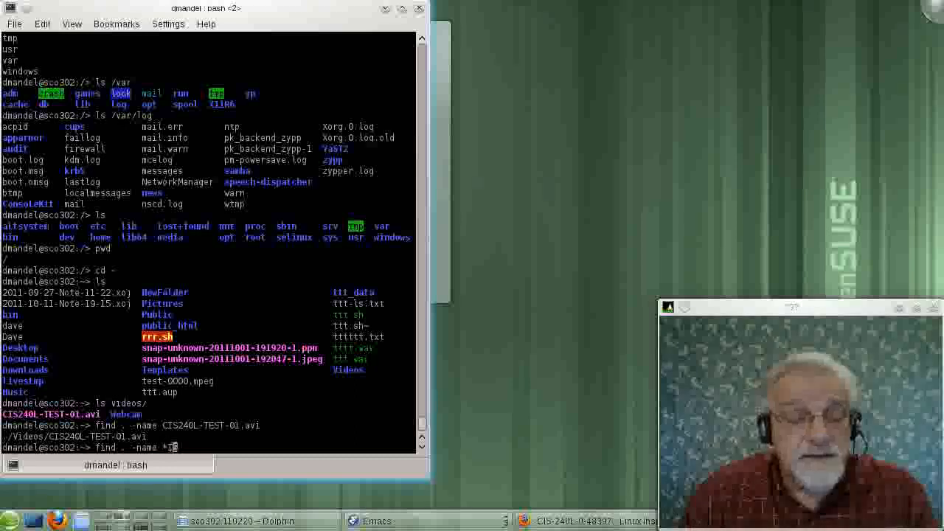
Step: Find files matching "*IS*" under the home directory, then clear the screen
text(S*")
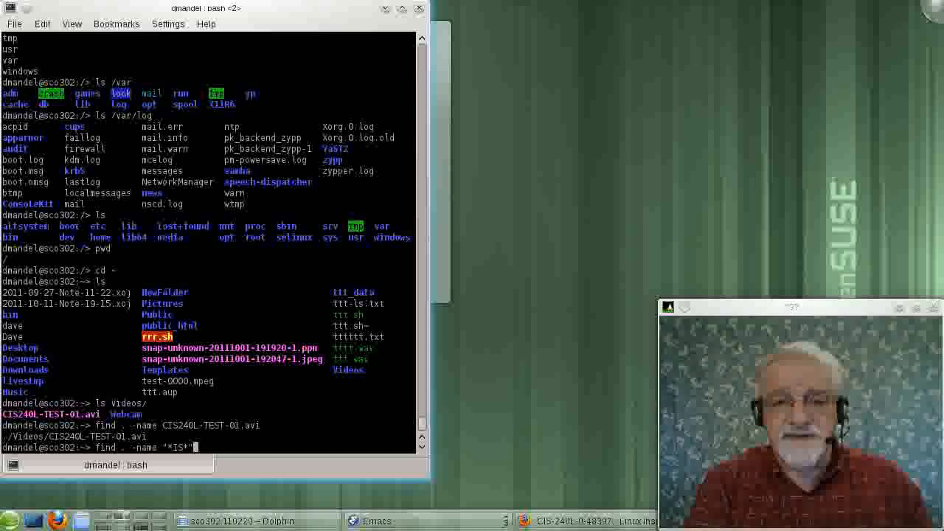
key(Return)
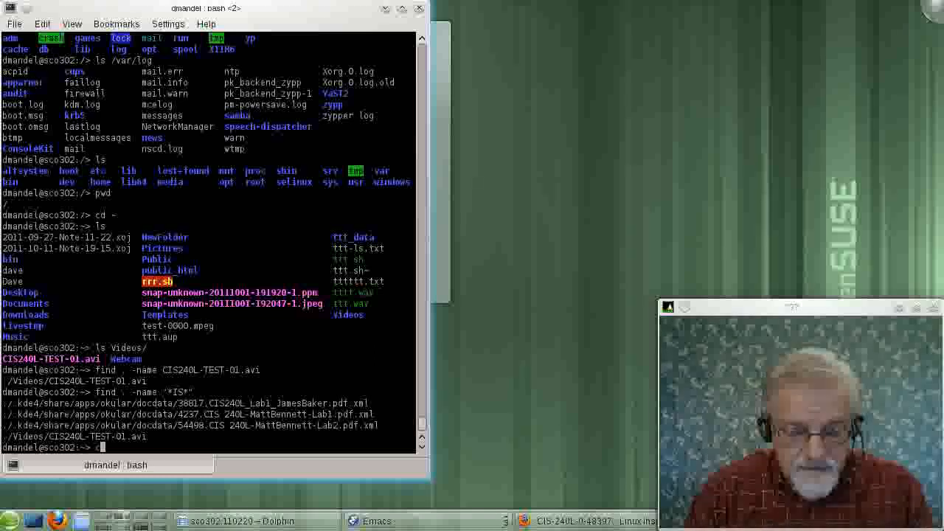
text(clear)
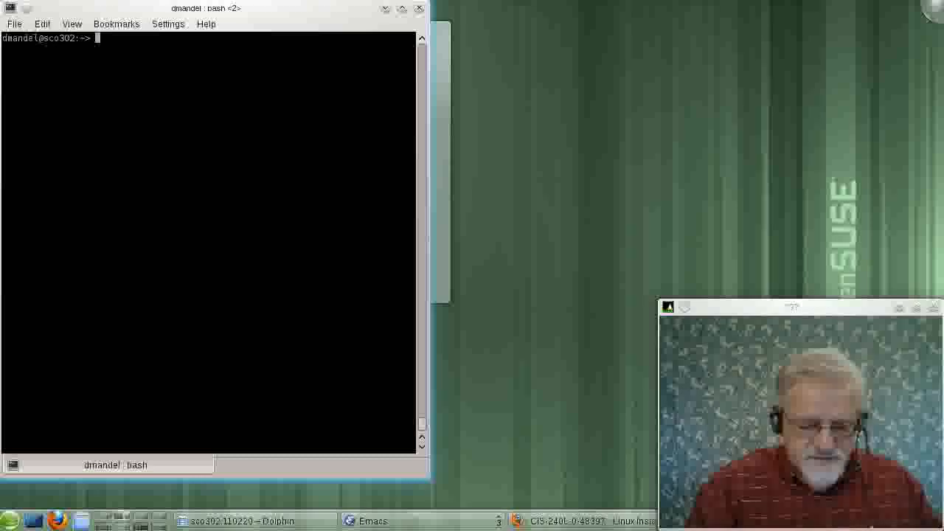
Step: Clear the screen and run a filesystem-wide find for names matching "*IS*"
text(clear)
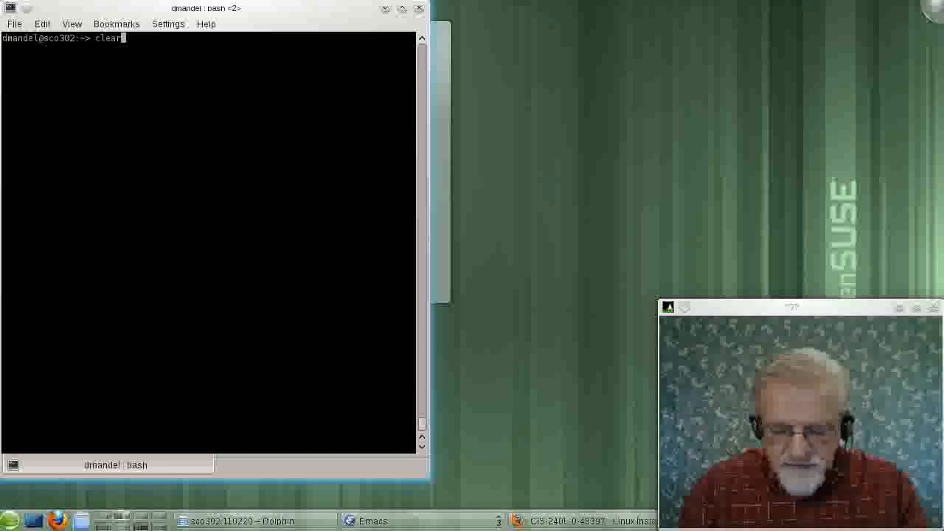
text(find . -name "*IS*")
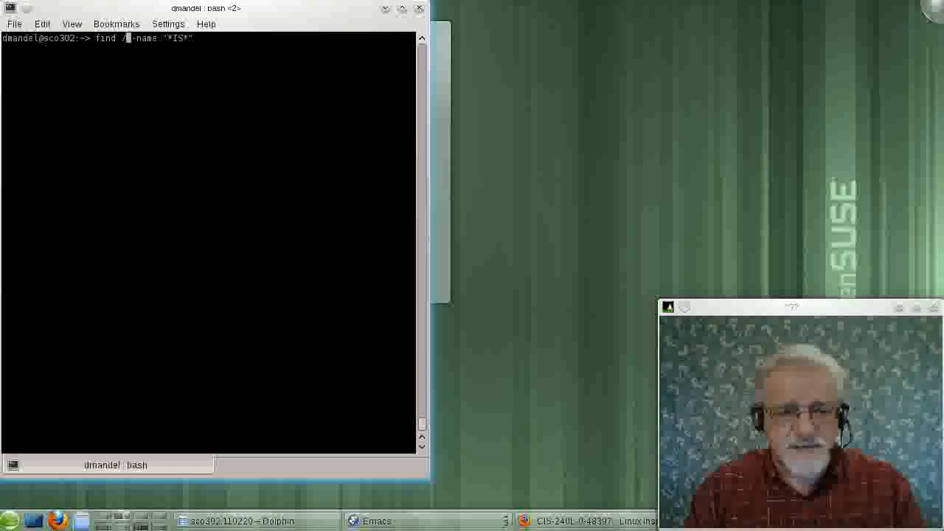
key(Return)
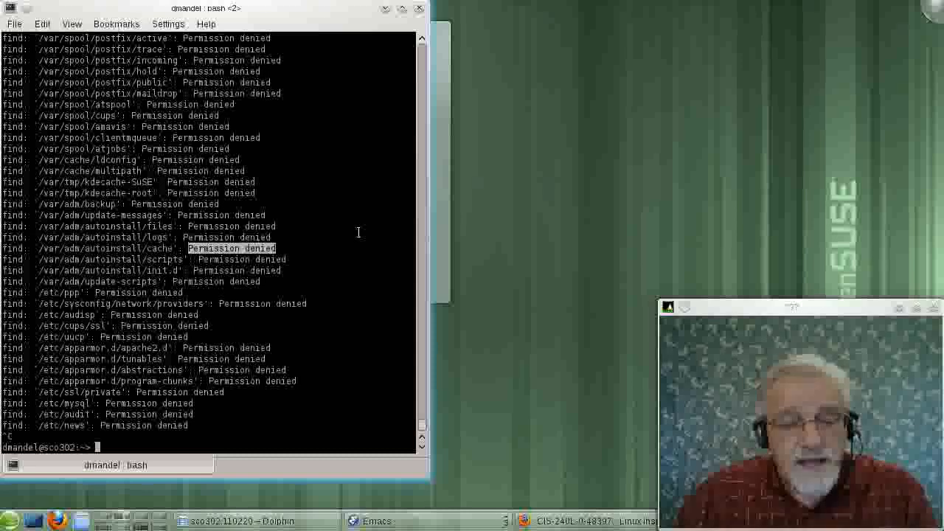
Step: Search from / for names matching "*CIS*", discarding errors with 2>/dev/null
text(find / -name "*CIS*")
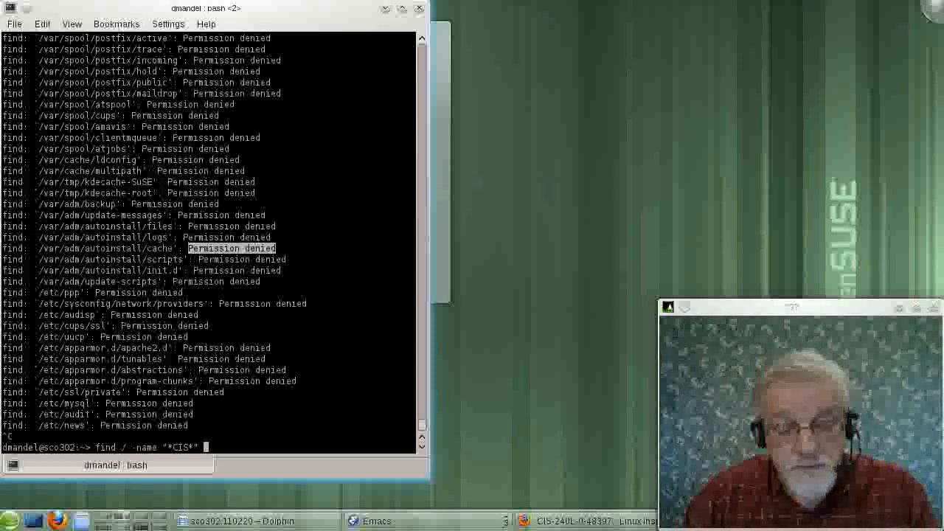
text(2)
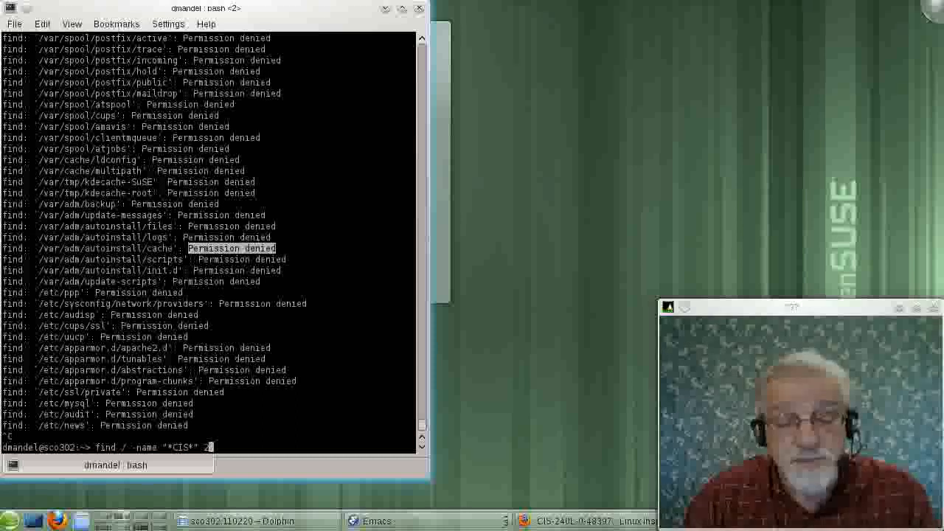
text(/dev/null)
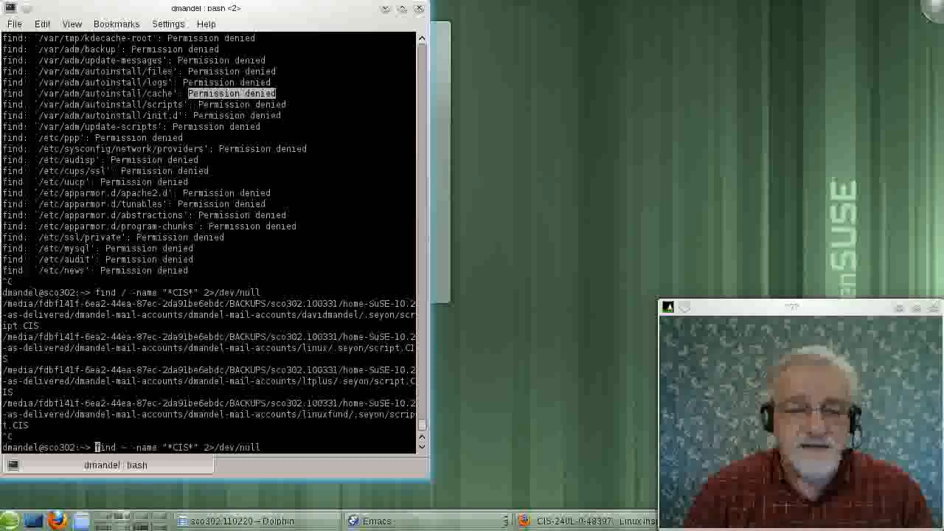
Step: Time the home-directory CIS find and highlight the 0m0.039 real time
text(time)
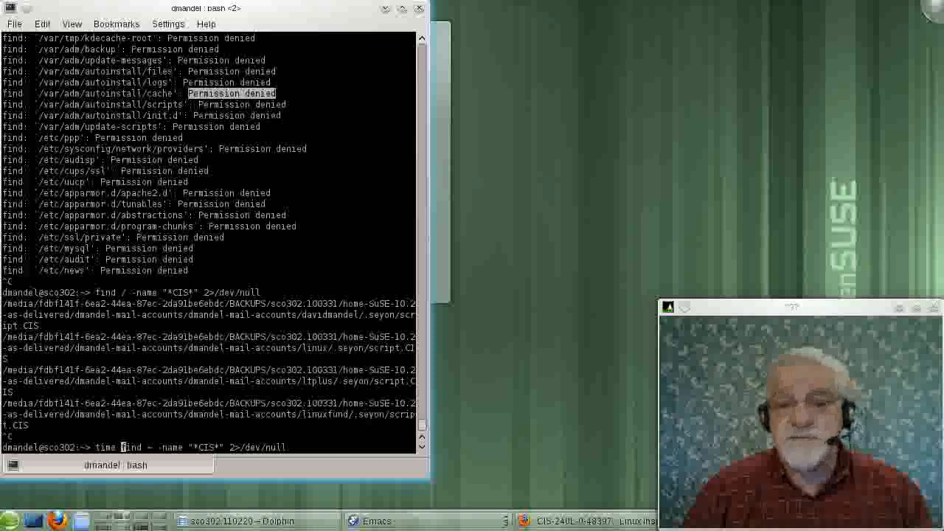
key(Return)
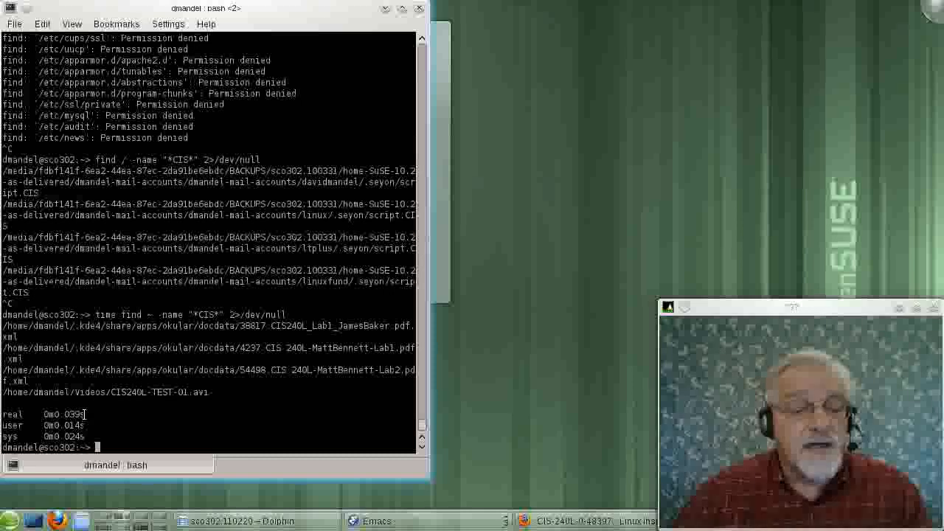
double_click(61, 413)
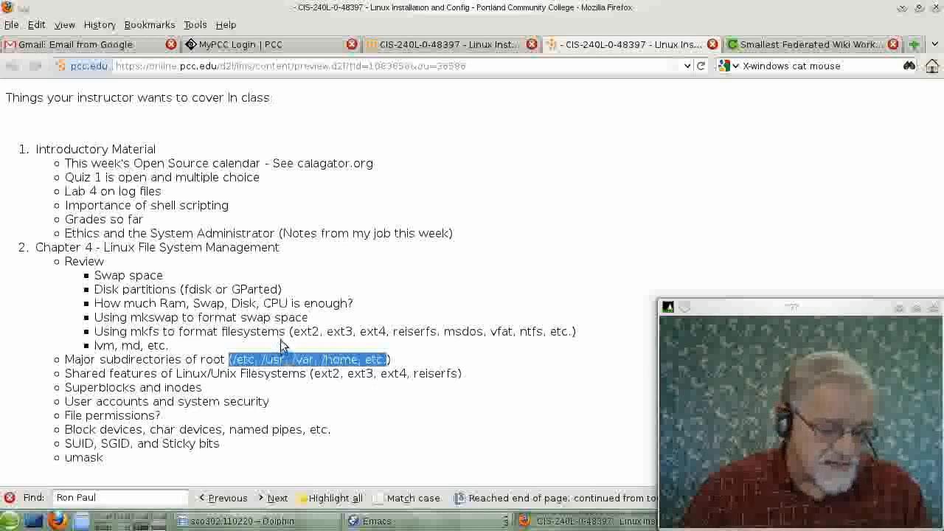
mouse_move(288, 327)
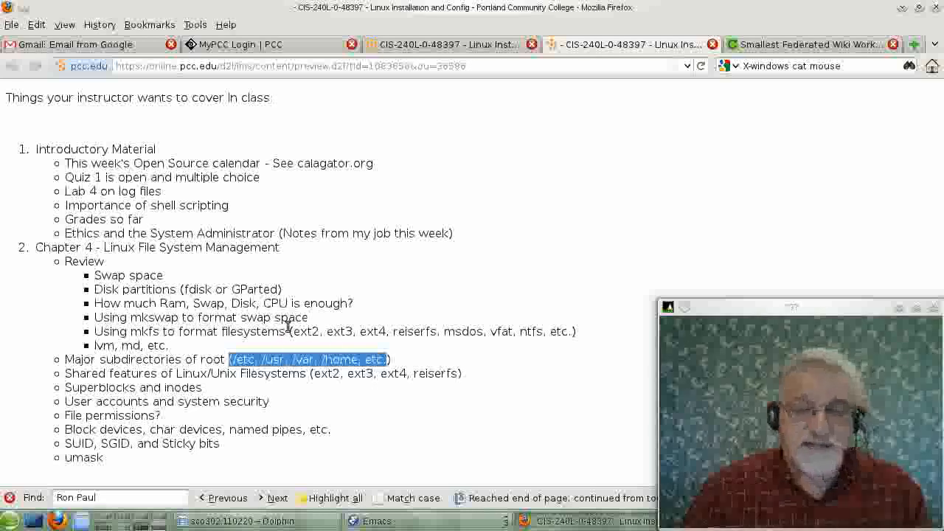